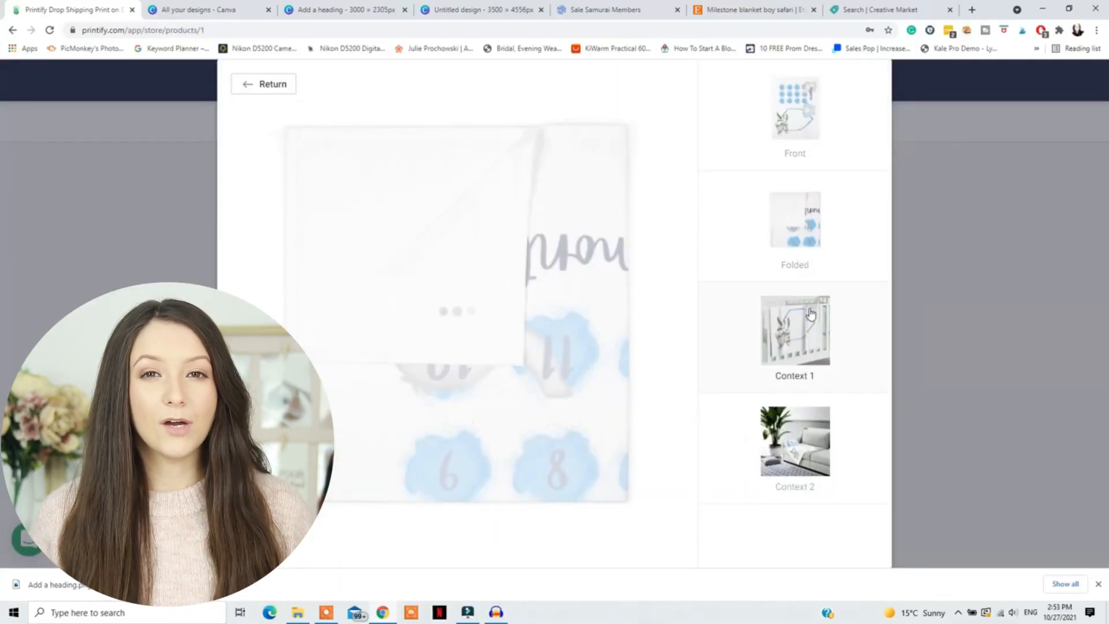
View the swaddle blanket mockup in the nursery context scene.
{"action": "left_click", "coordinate": [794, 328]}
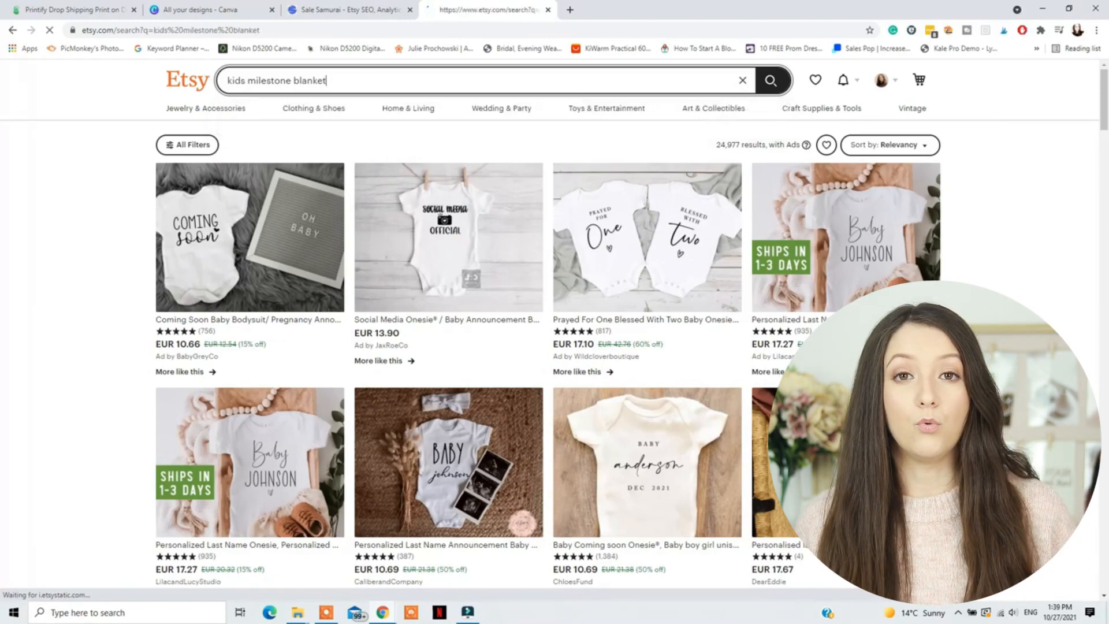
Search Etsy for elephant milestone blankets and pick the 'milestone blanket elephant' suggestion.
{"action": "left_click", "coordinate": [770, 80]}
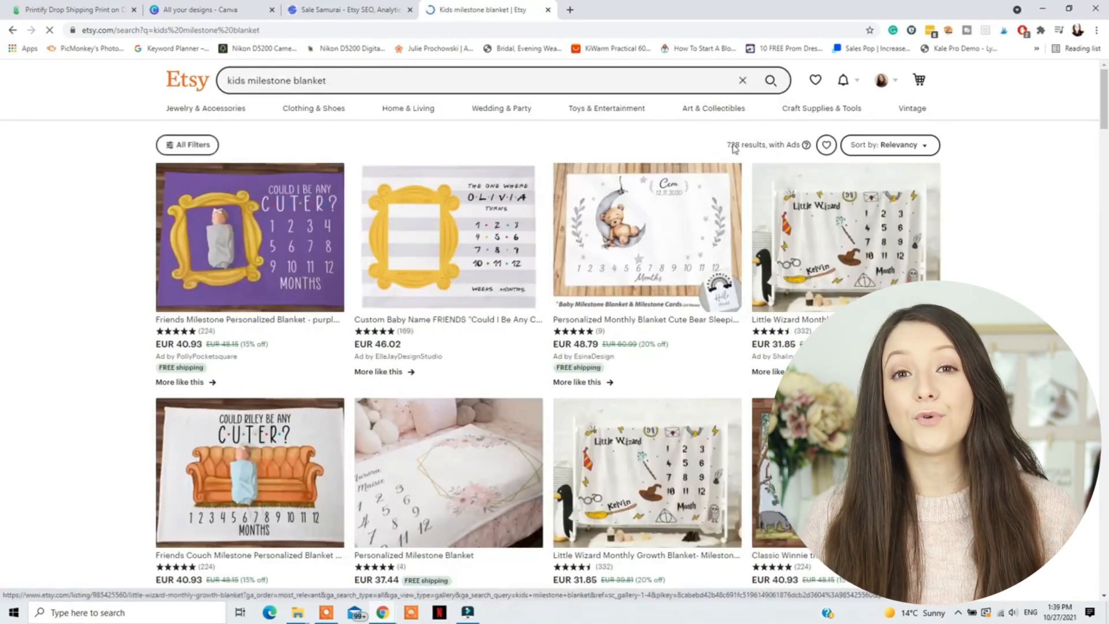
{"action": "left_click", "coordinate": [482, 80]}
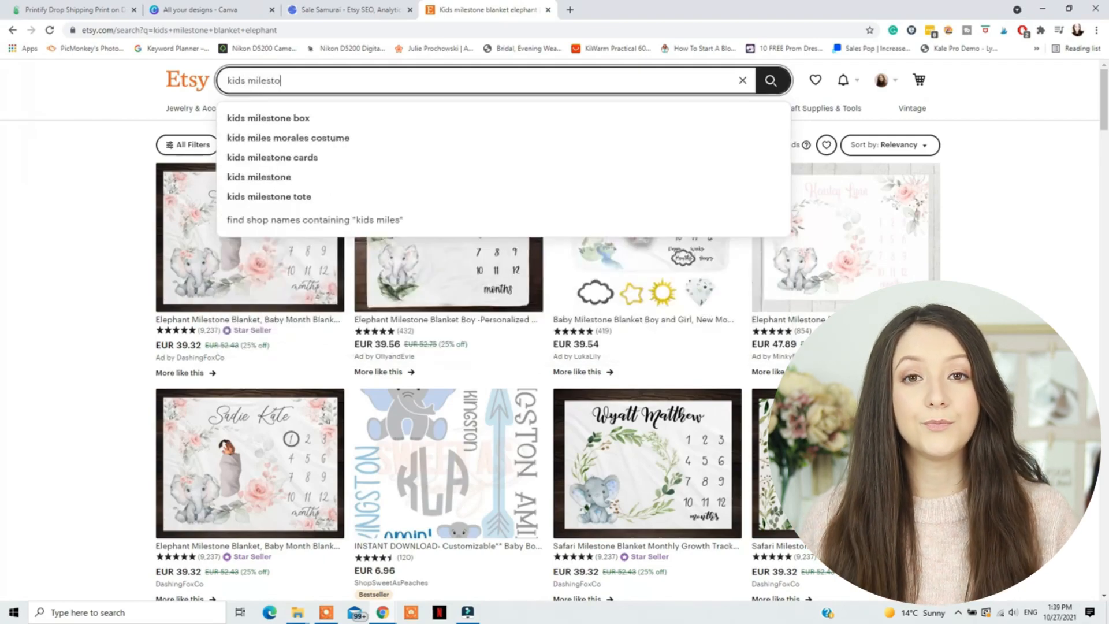
{"action": "type", "text": "nes b"}
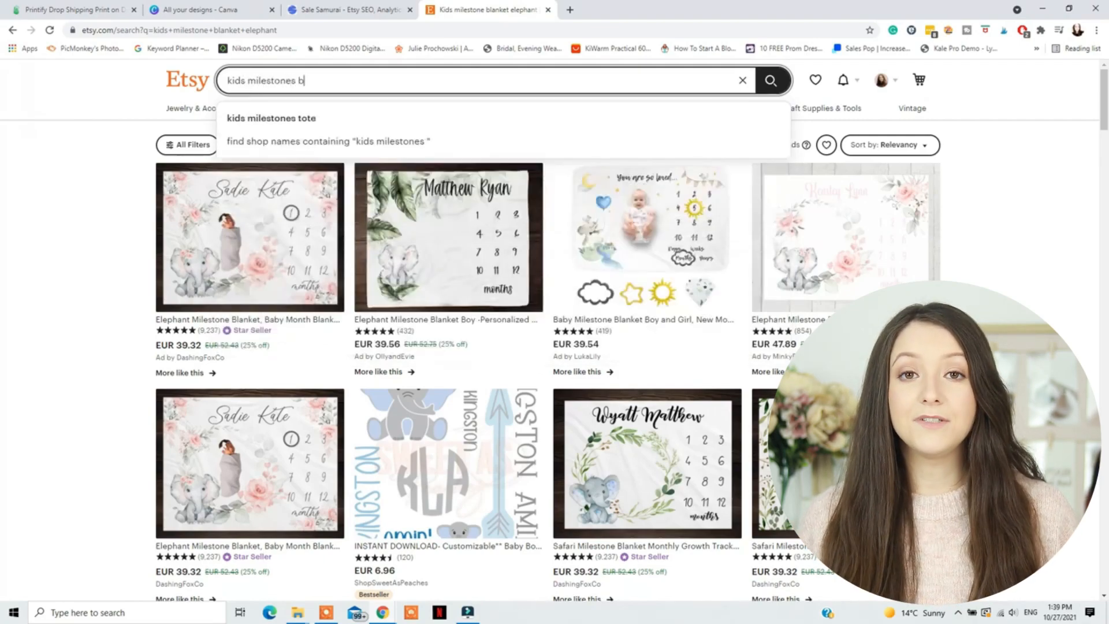
{"action": "type", "text": "la"}
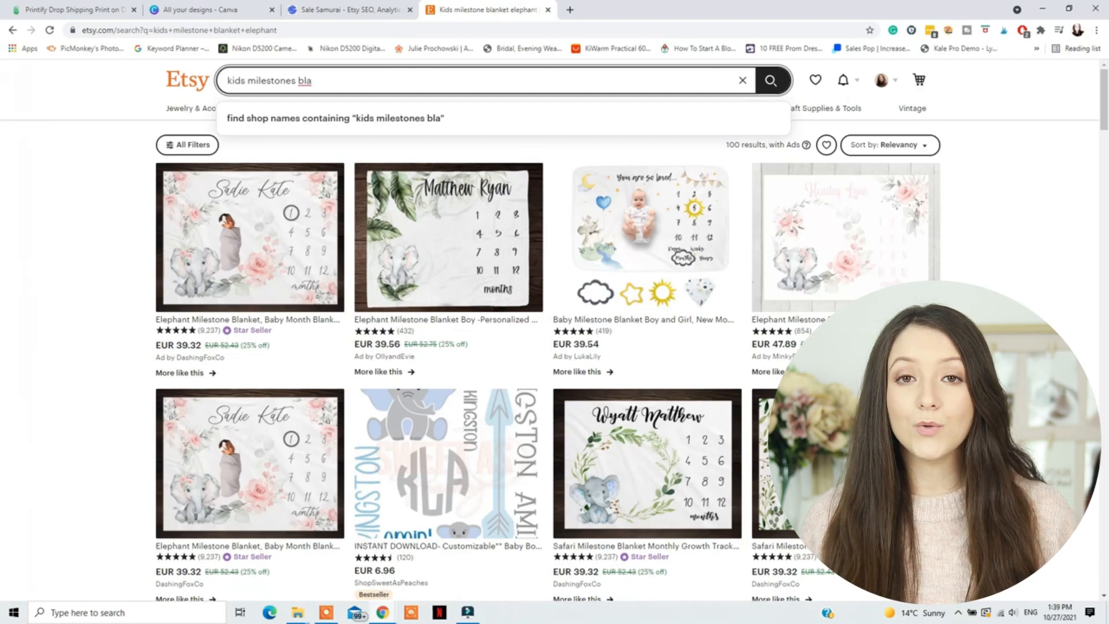
{"action": "type", "text": "ml"}
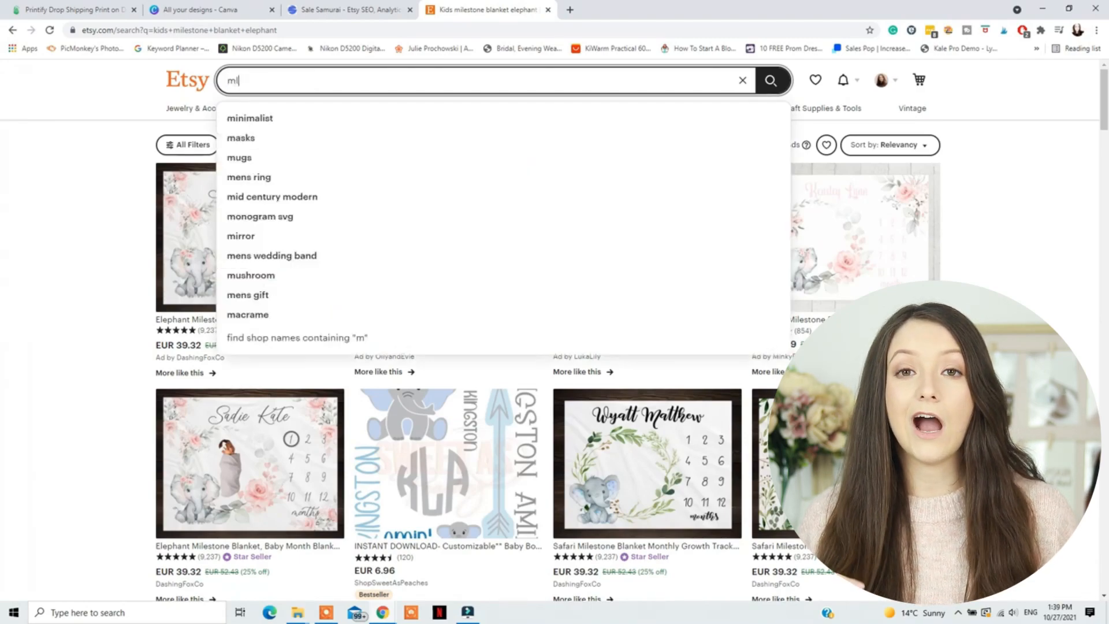
{"action": "type", "text": "ilestone blanket"}
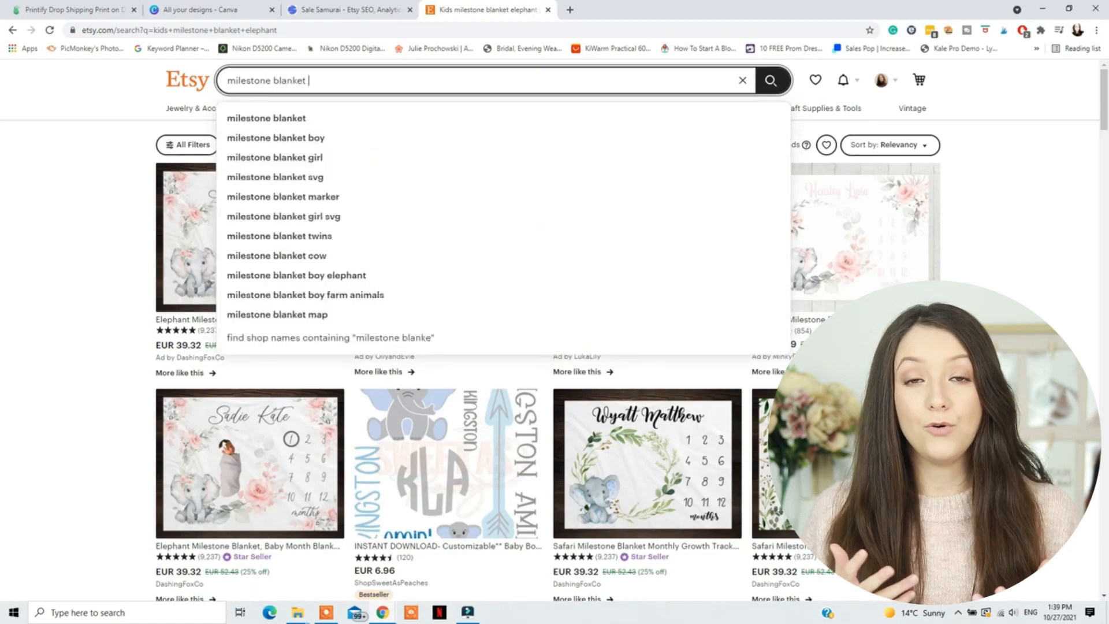
{"action": "type", "text": "e"}
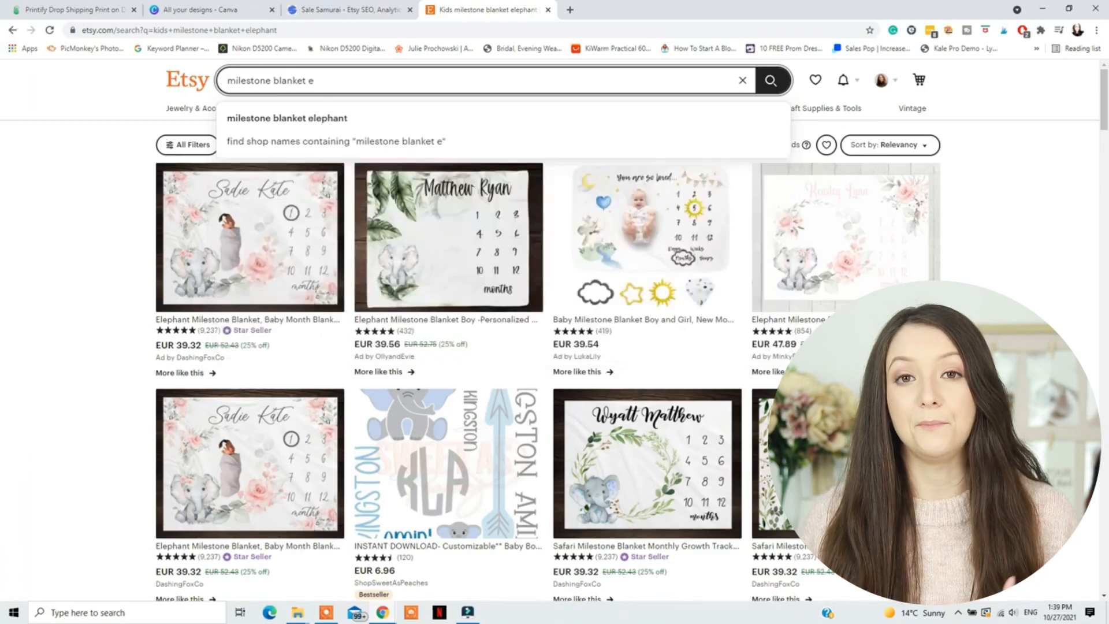
{"action": "left_click", "coordinate": [347, 10]}
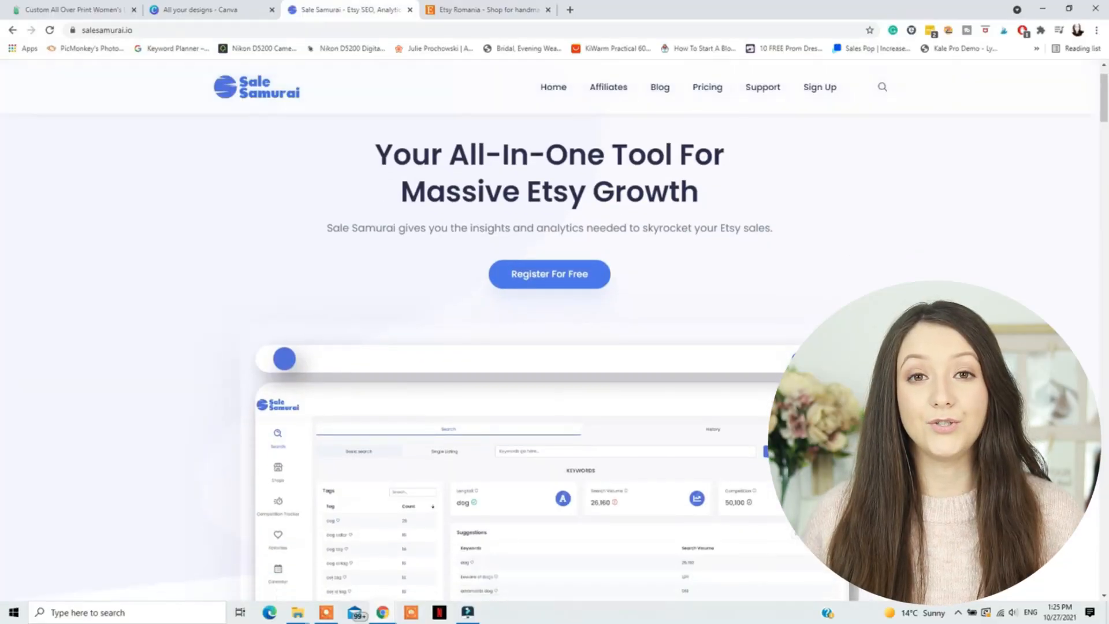
Look up 'milestone blanket elephant' in Sale Samurai, showing volume 21 and competition 1,150.
{"action": "scroll", "scroll_direction": "down", "scroll_amount": 3}
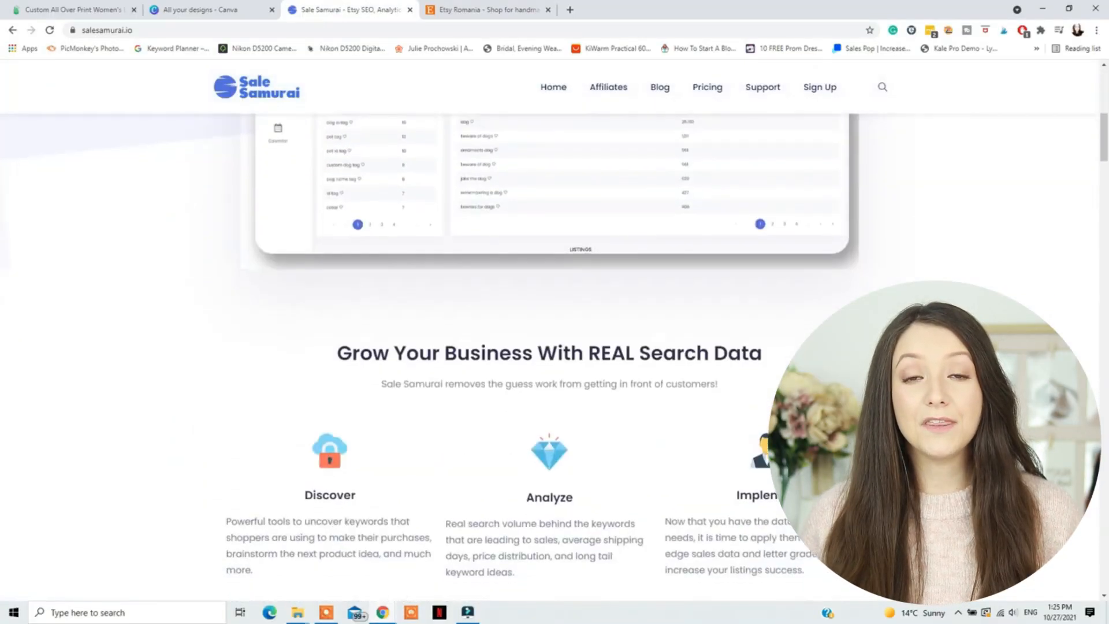
{"action": "scroll", "scroll_direction": "down", "scroll_amount": 3}
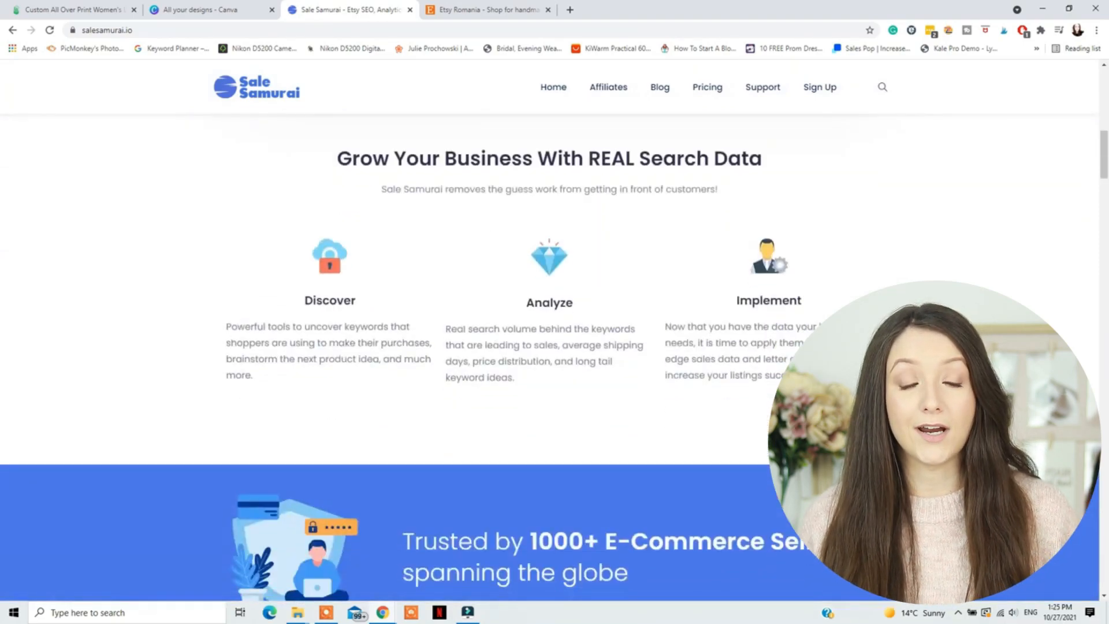
{"action": "scroll", "scroll_direction": "down", "scroll_amount": 3}
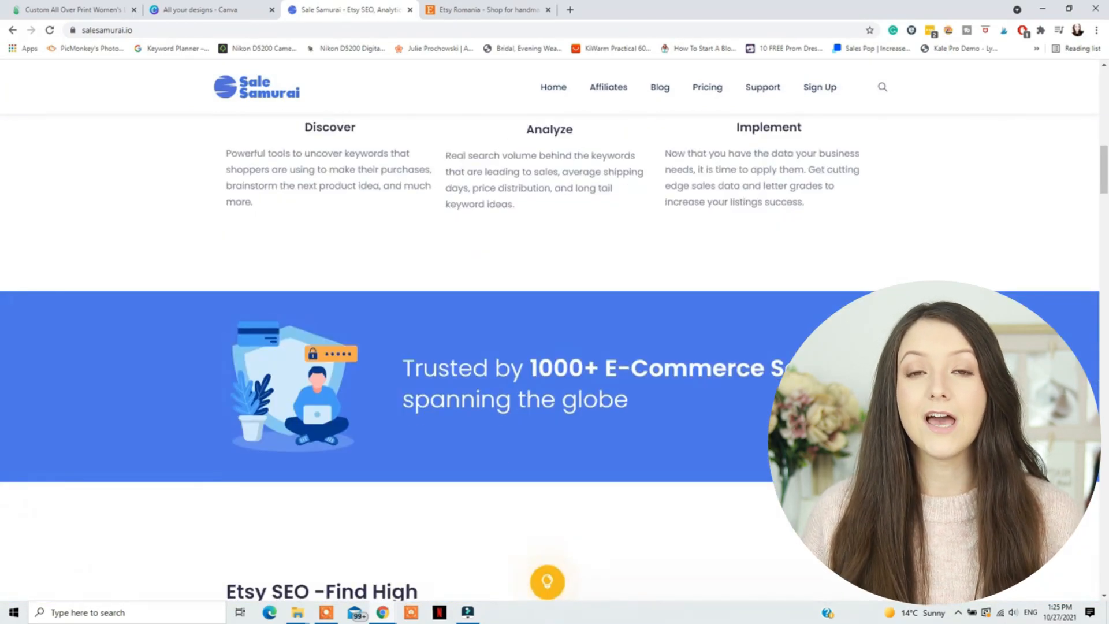
{"action": "left_click", "coordinate": [485, 10]}
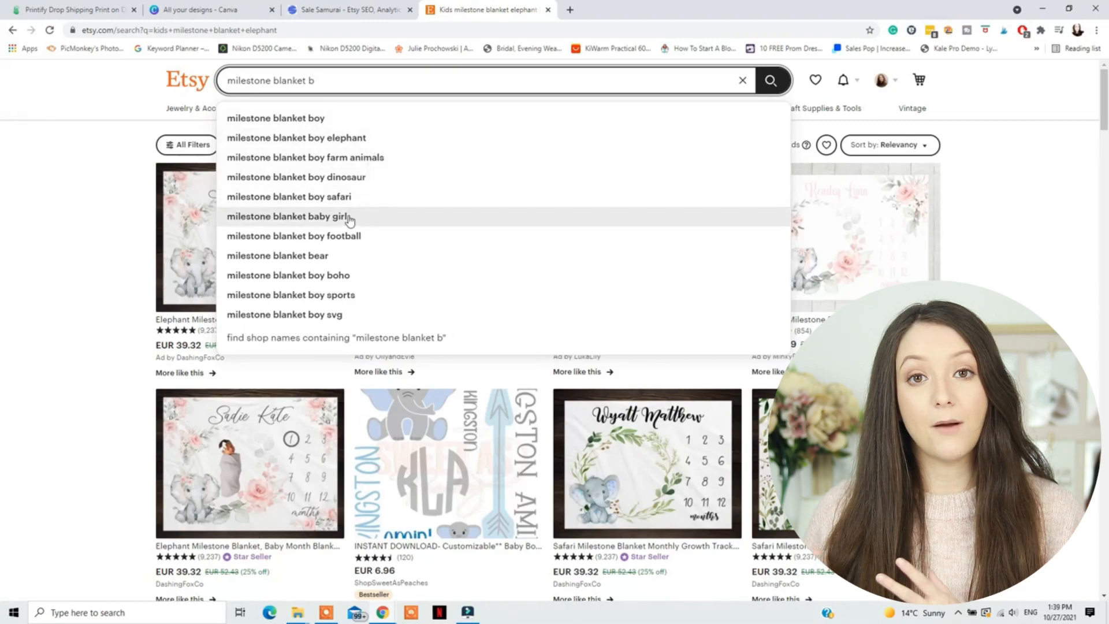
{"action": "left_click", "coordinate": [346, 9]}
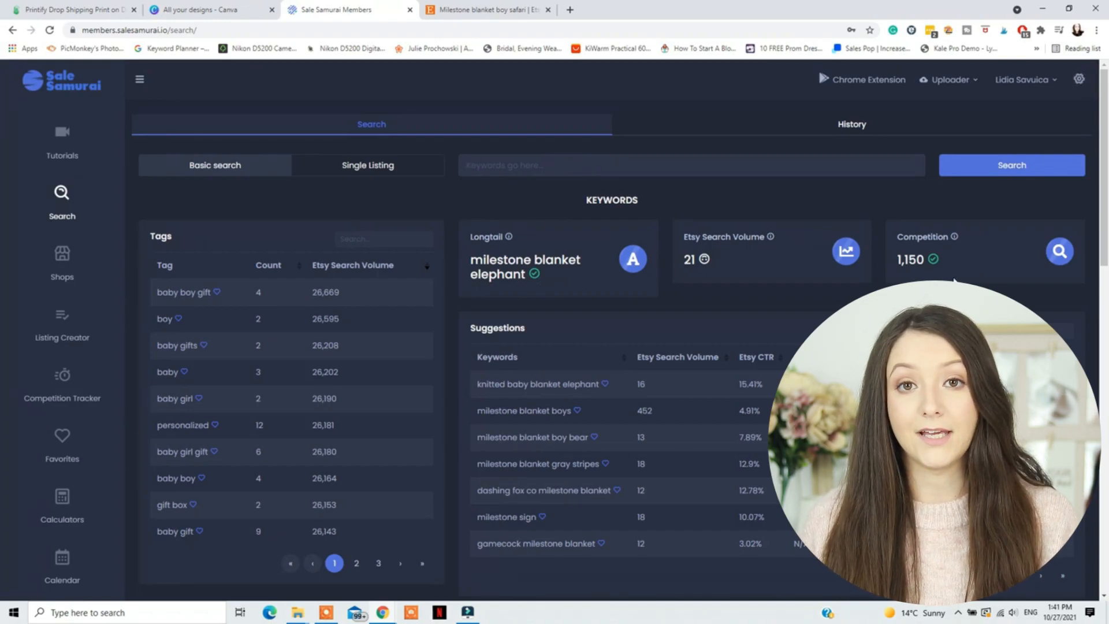
{"action": "mouse_move", "coordinate": [696, 405]}
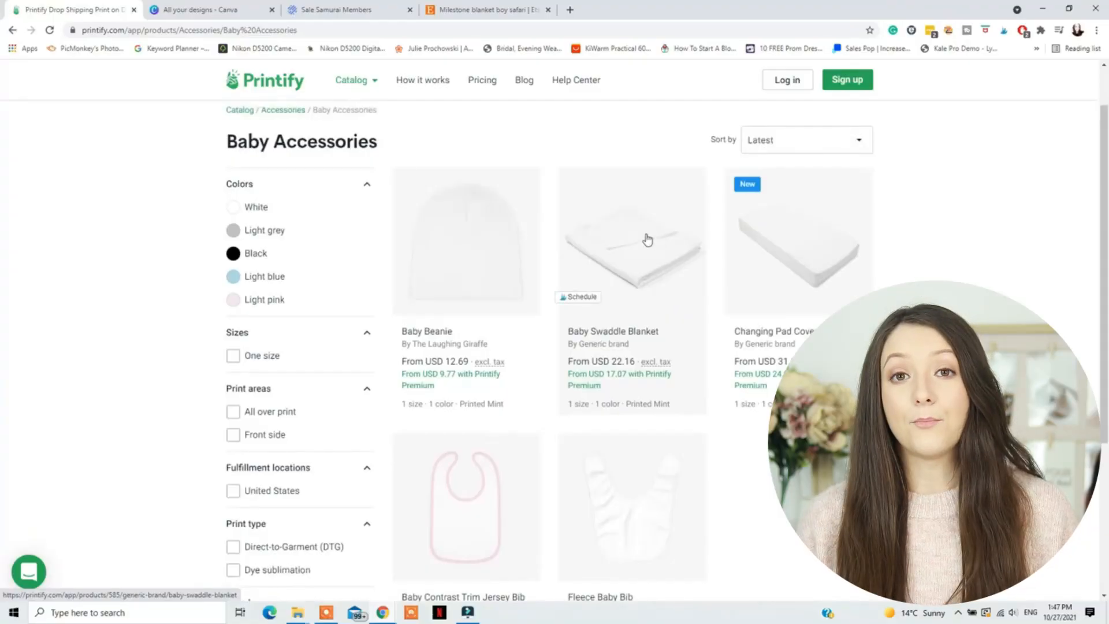
{"action": "mouse_move", "coordinate": [647, 265]}
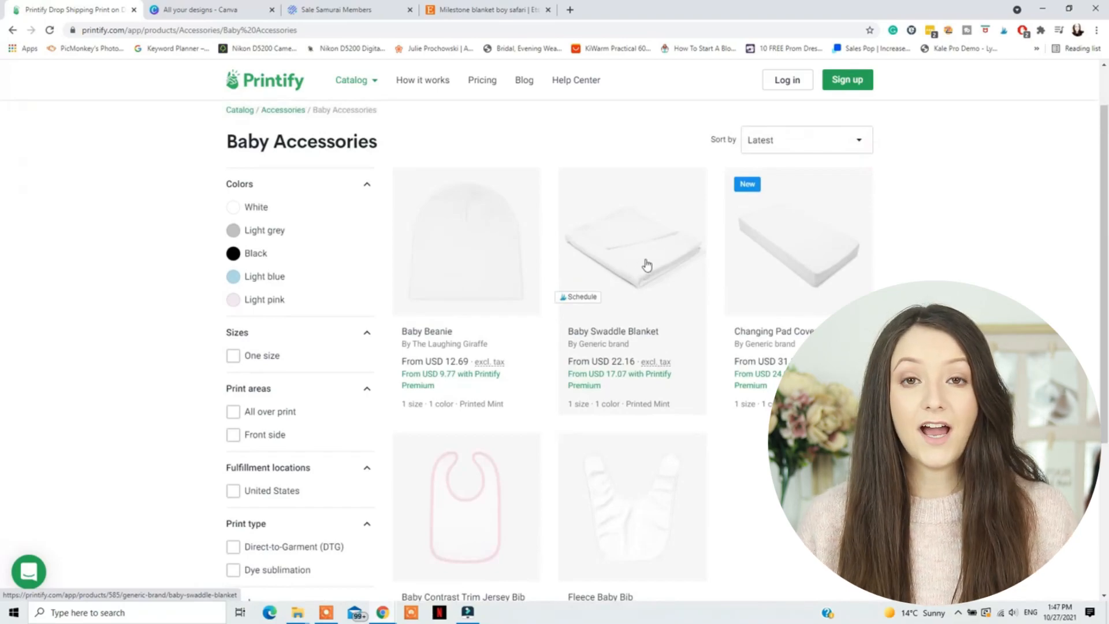
Choose the Baby Swaddle Blanket from Printify's Baby Accessories catalog.
{"action": "left_click", "coordinate": [631, 240]}
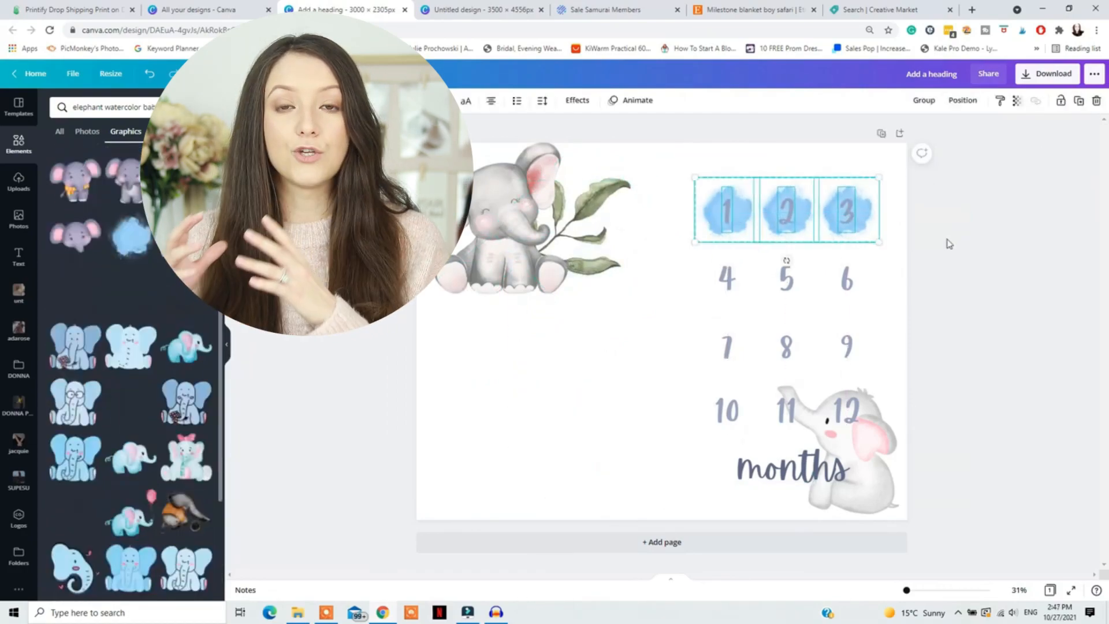
Copy the blue splotch row behind the numbers and position a baby elephant near the bottom.
{"action": "left_click", "coordinate": [962, 100]}
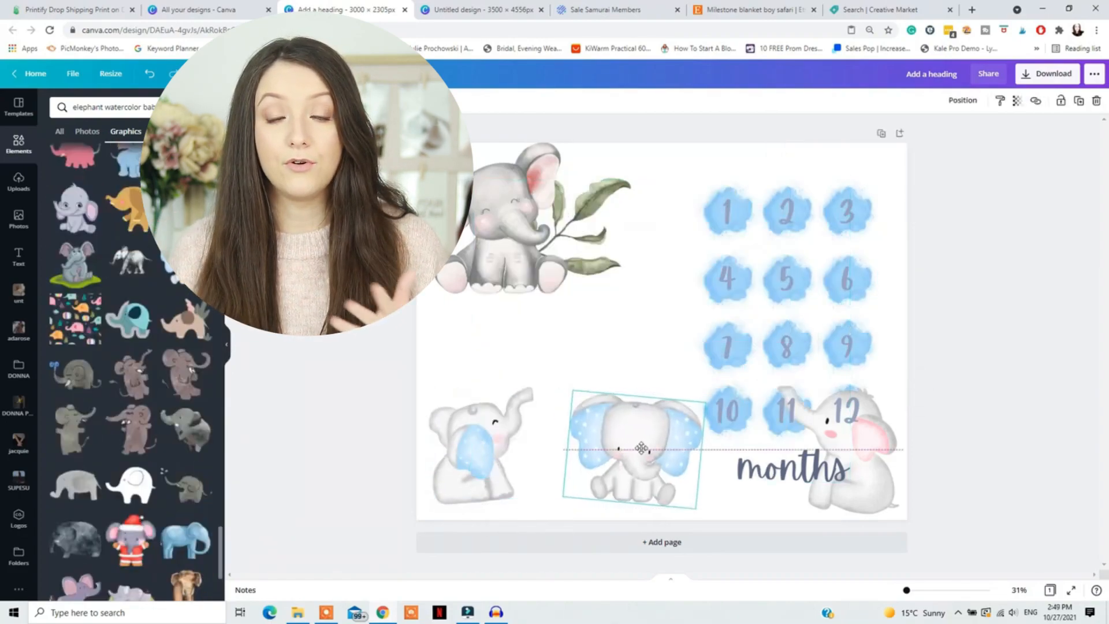
{"action": "left_click", "coordinate": [962, 100]}
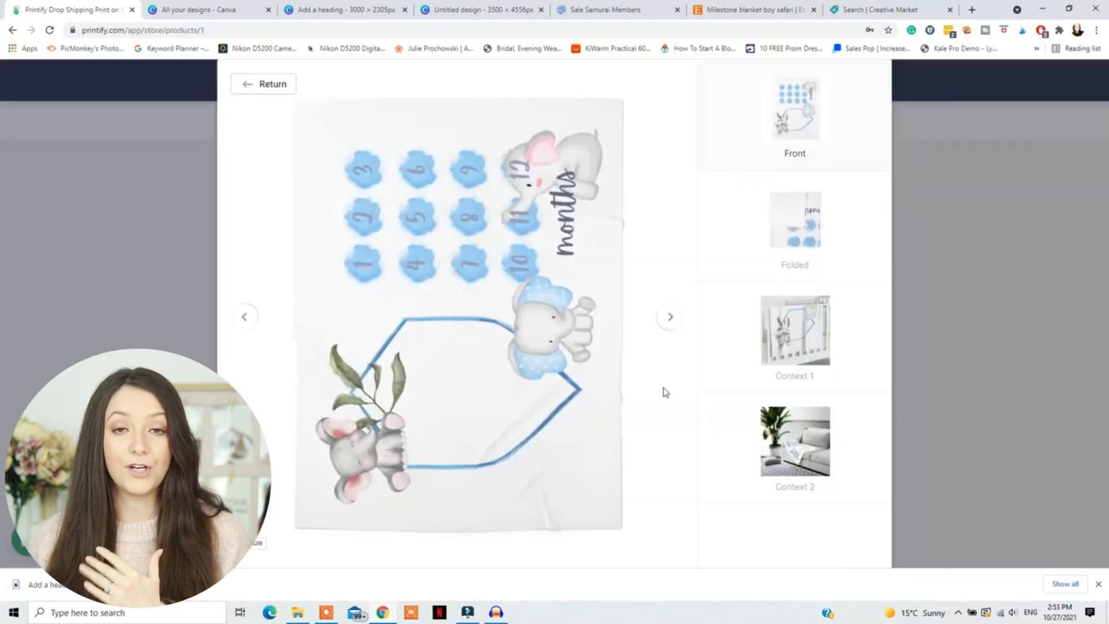
Preview the folded, crib and other context mockups of the swaddle blanket.
{"action": "left_click", "coordinate": [794, 220]}
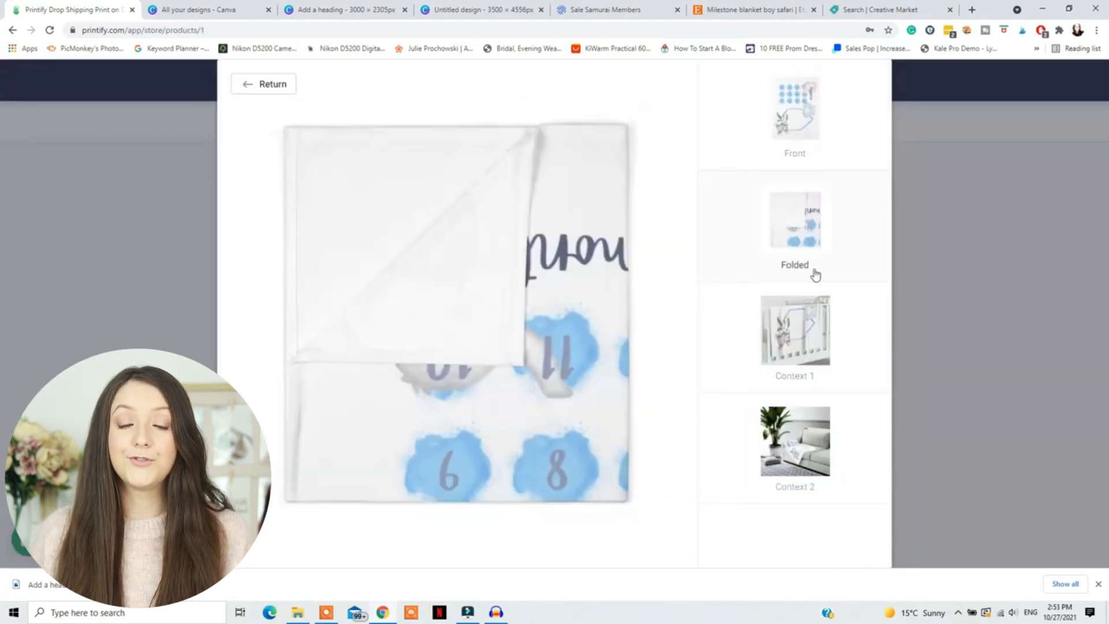
{"action": "left_click", "coordinate": [794, 328]}
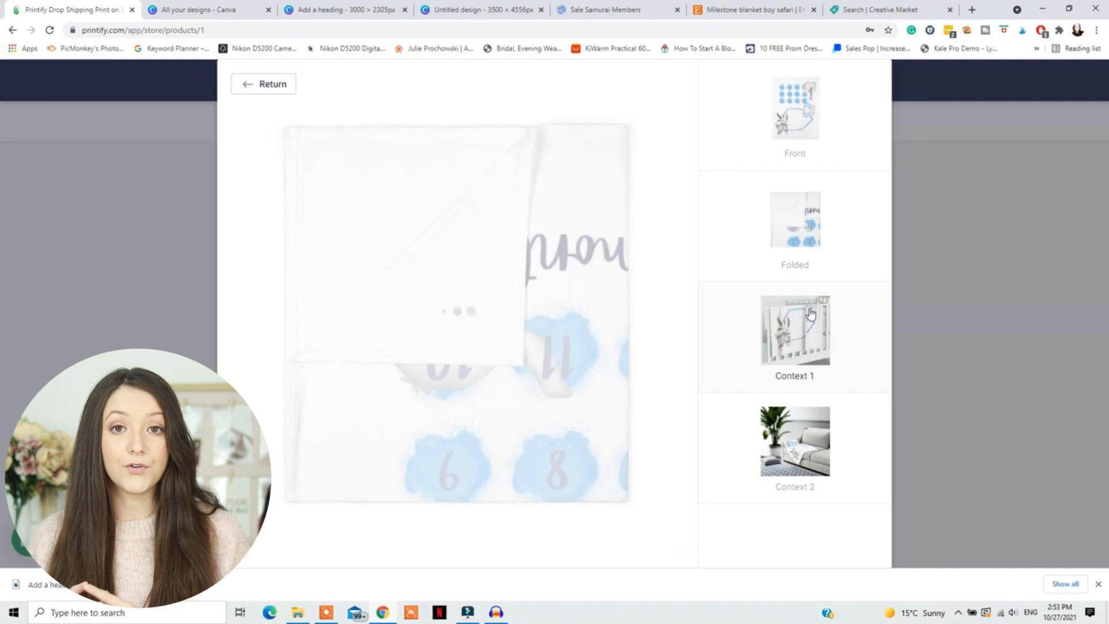
{"action": "left_click", "coordinate": [795, 328]}
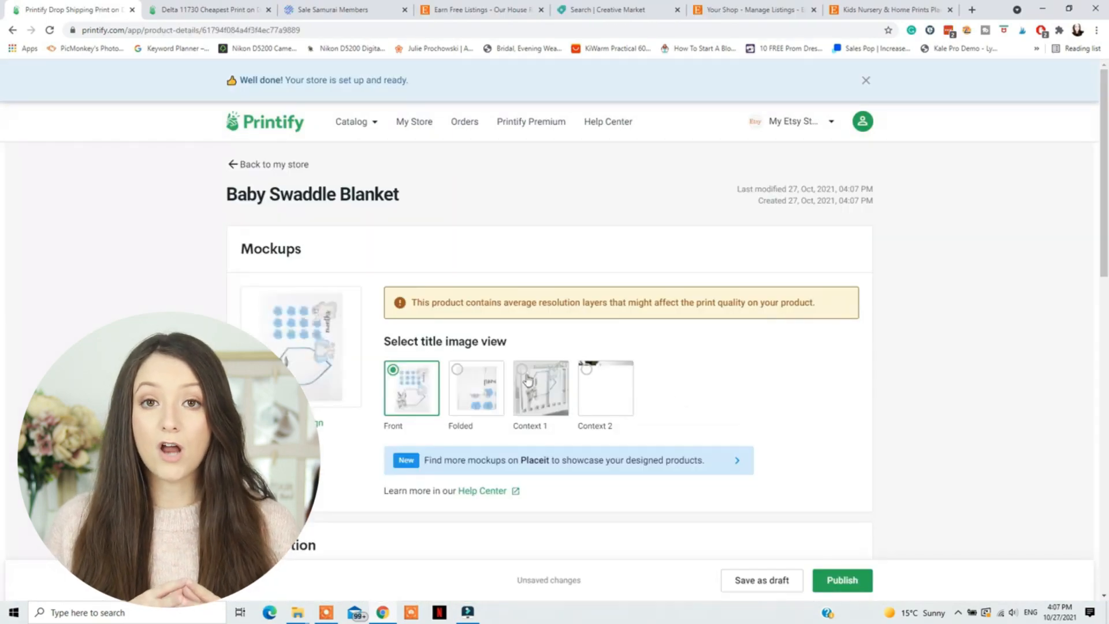
Add 'blanket' as the first tag on the Etsy listing draft.
{"action": "scroll", "scroll_direction": "down", "scroll_amount": 3}
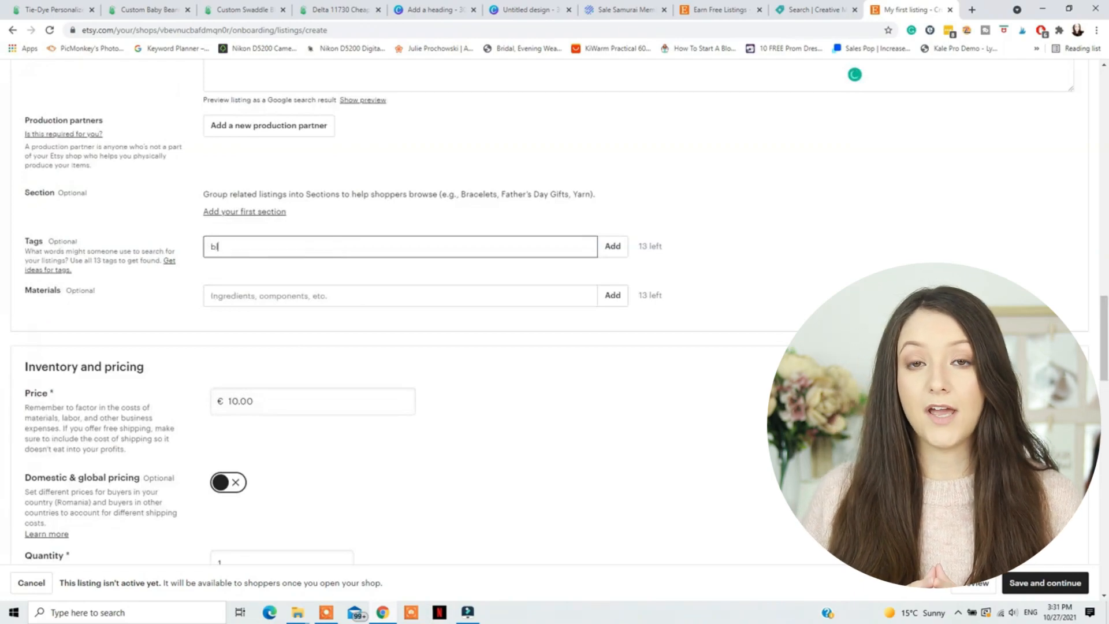
{"action": "left_click", "coordinate": [612, 245]}
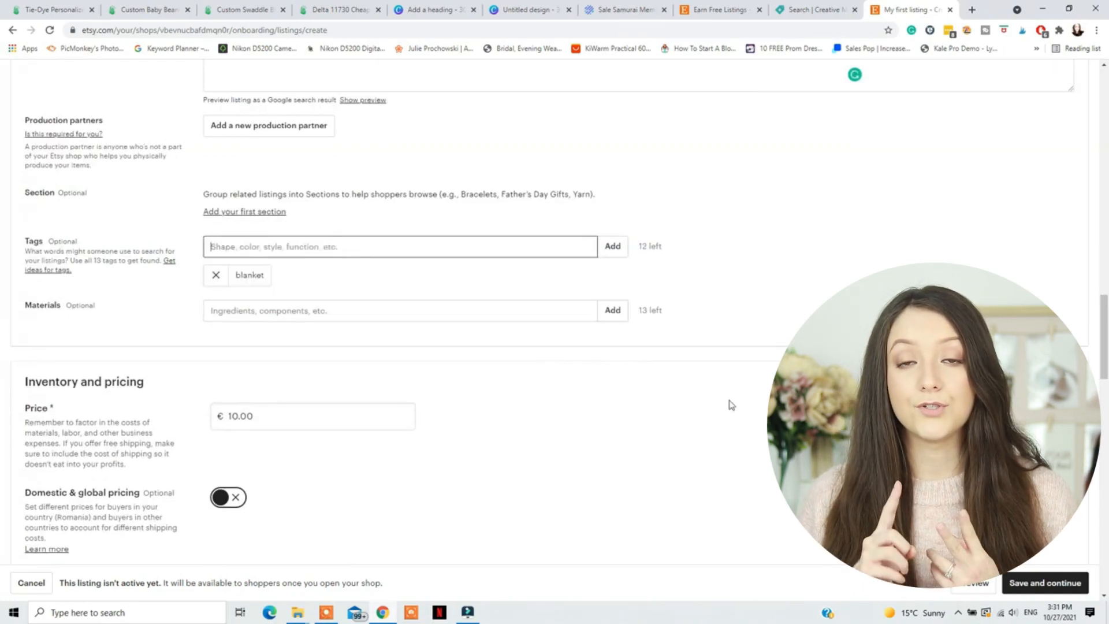